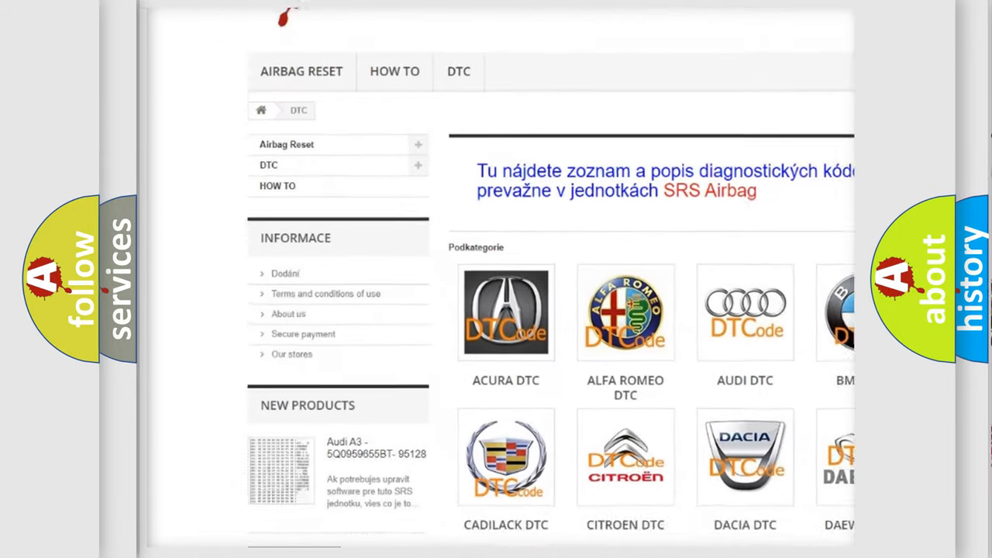
pyautogui.scroll(-3)
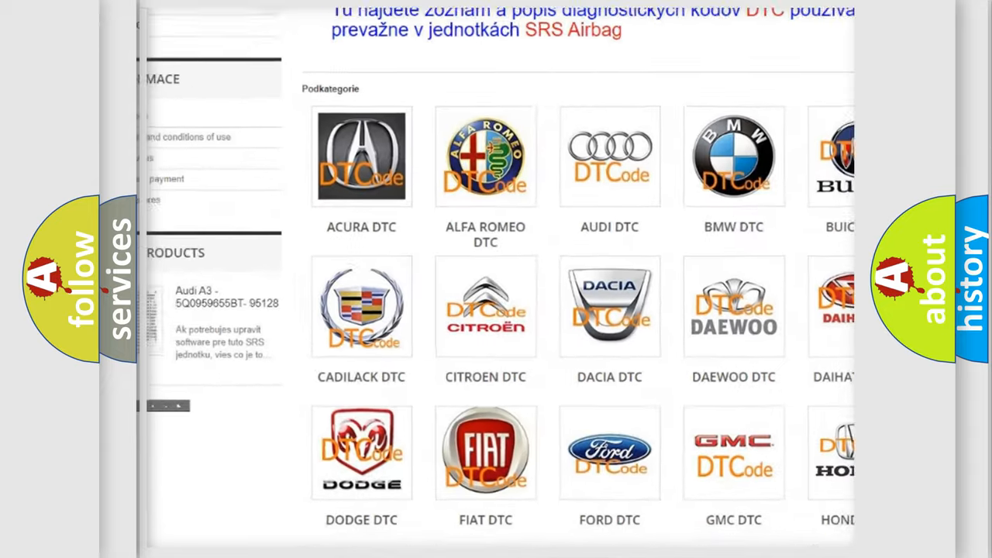
pyautogui.scroll(-3)
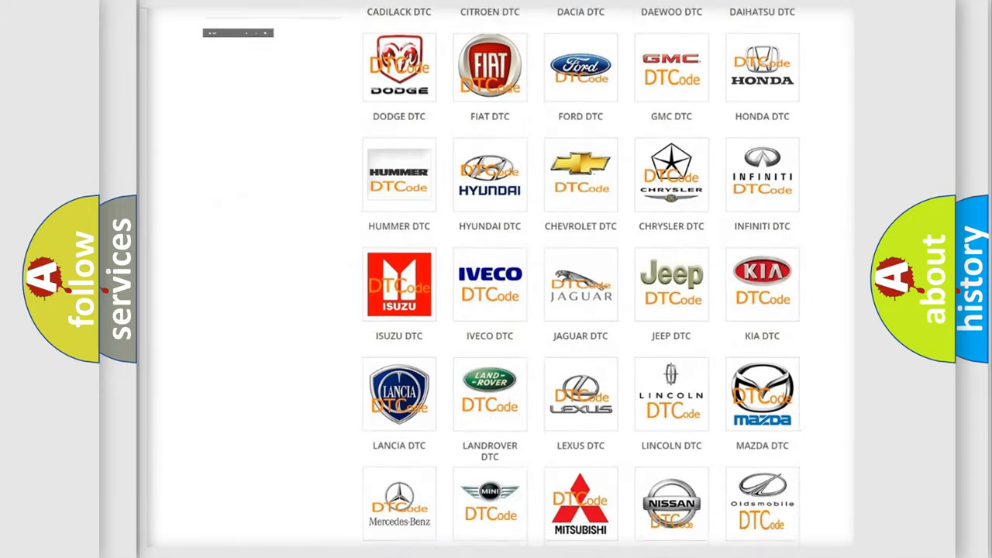
pyautogui.scroll(-3)
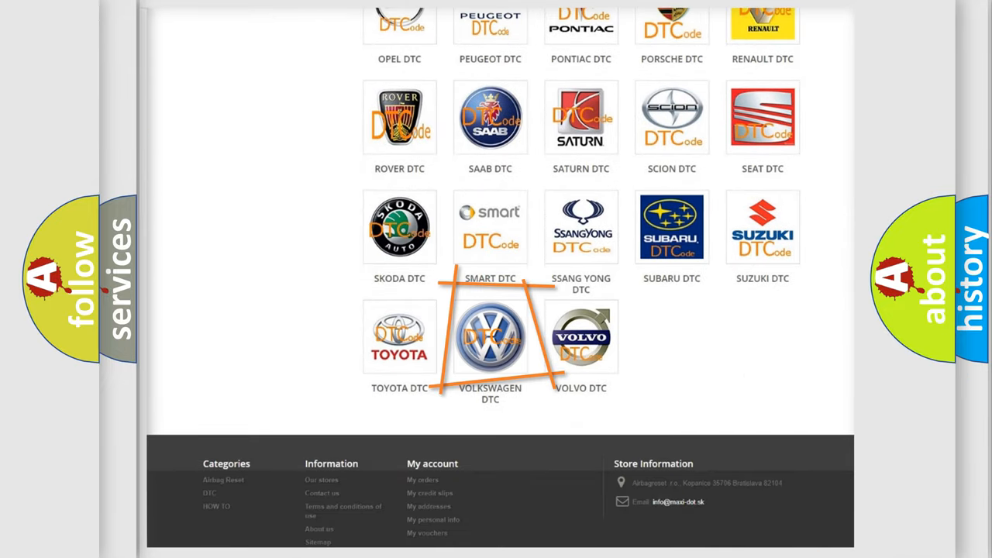